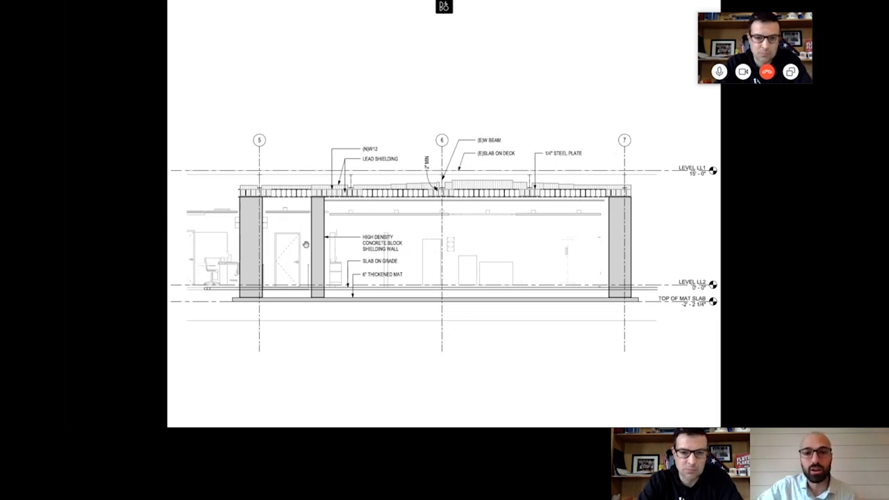
pyautogui.moveTo(250, 202)
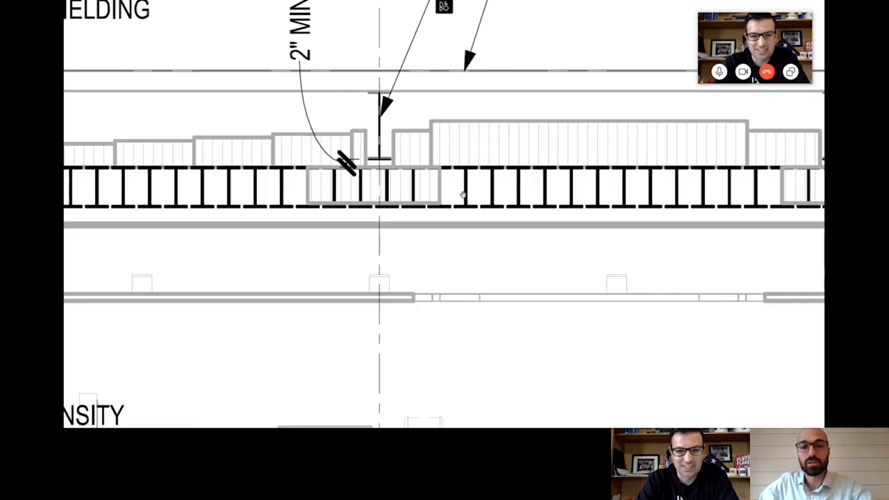
pyautogui.moveTo(496, 172)
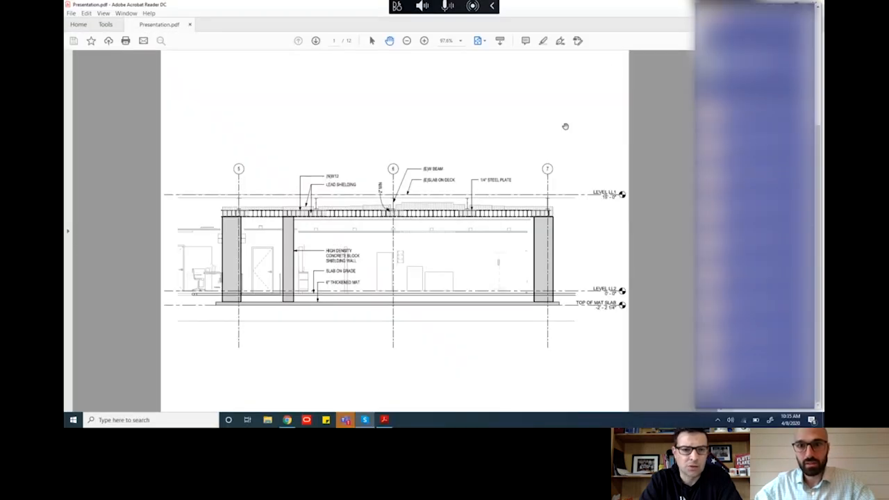
pyautogui.moveTo(689, 26)
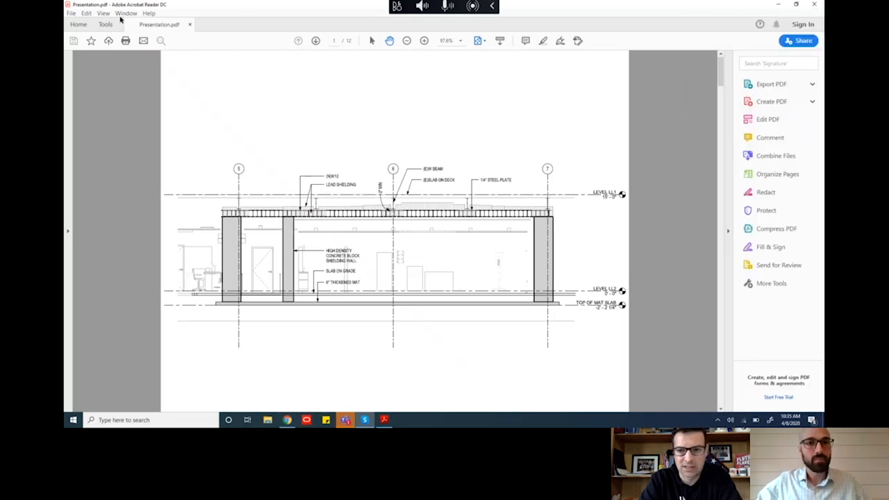
# Switch the concrete-block shielding wall section drawing to Full Screen Mode
pyautogui.click(103, 13)
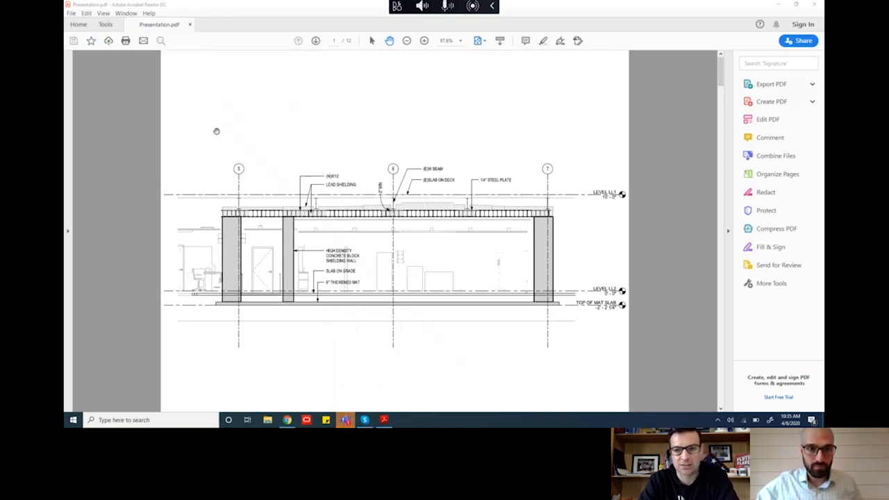
pyautogui.click(126, 13)
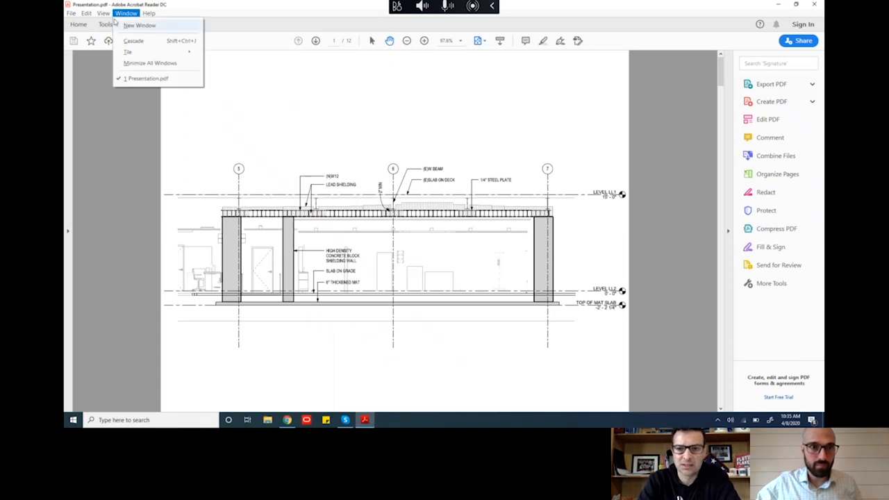
pyautogui.click(103, 13)
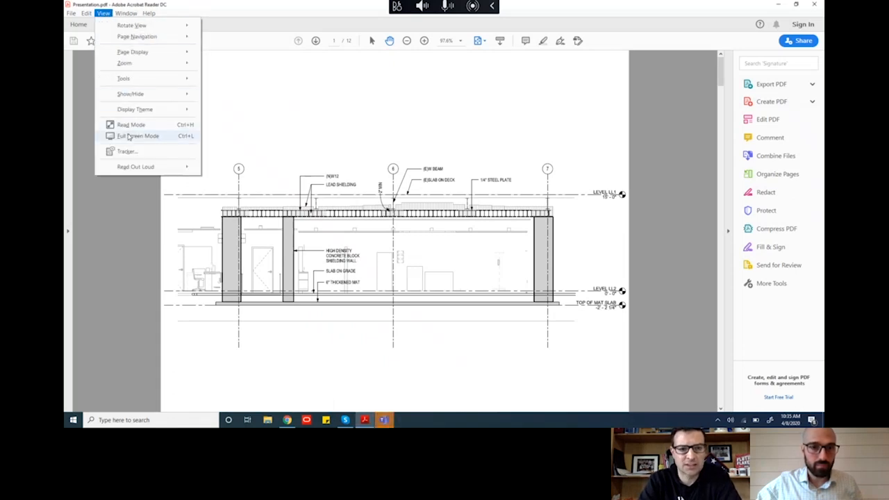
pyautogui.click(138, 135)
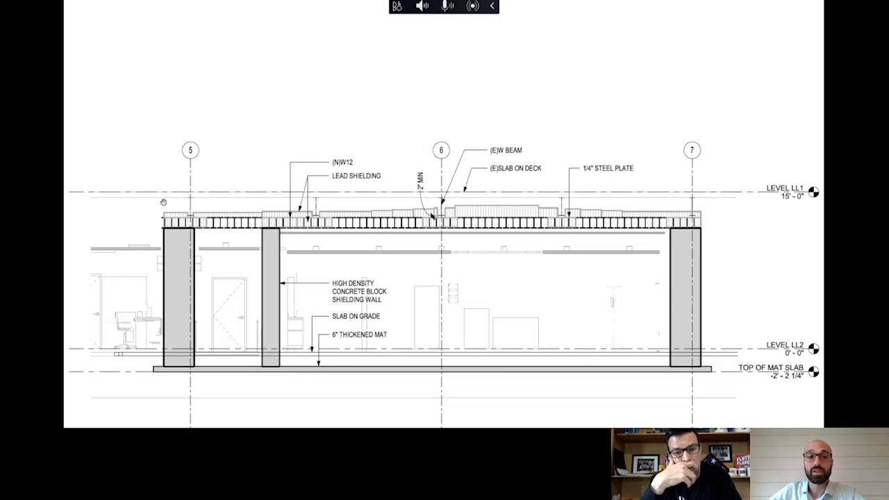
pyautogui.moveTo(463, 191)
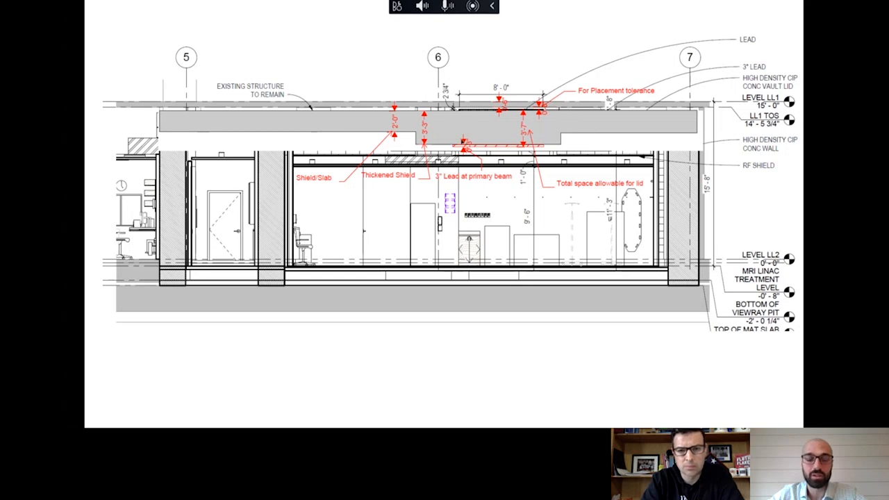
# Scroll down the vault section page to reveal the lower drawing area and margin
pyautogui.scroll(-3)
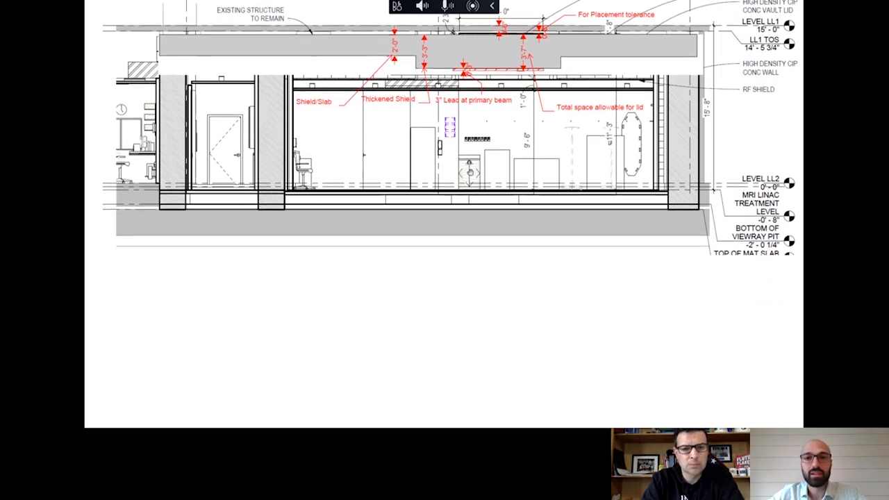